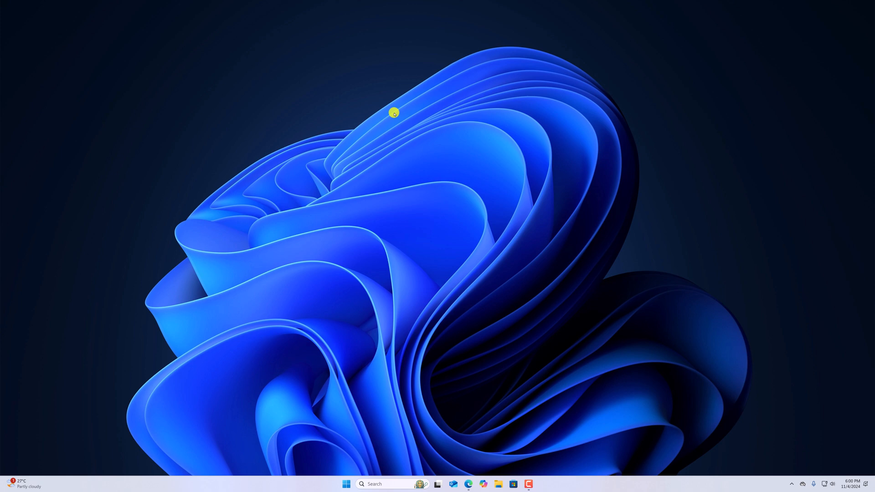
{"action": "mouse_move", "coordinate": [479, 452]}
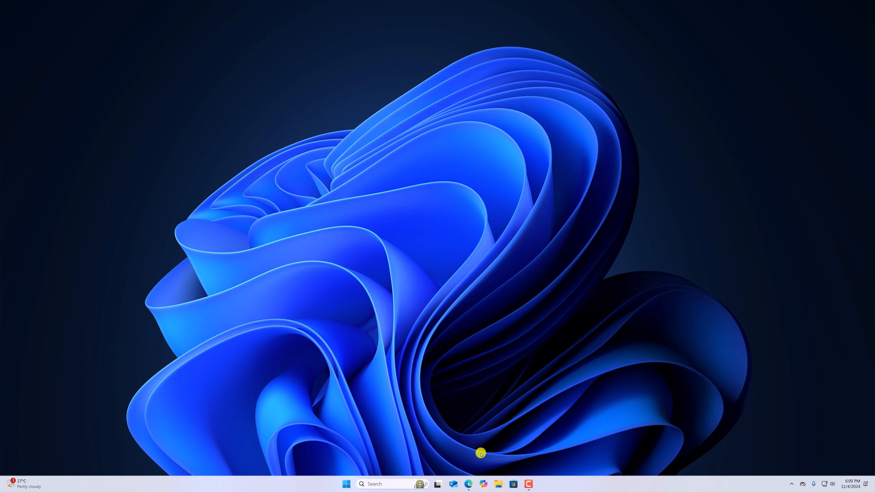
- Launch Microsoft Edge from the Windows 11 taskbar
{"action": "left_click", "coordinate": [467, 484]}
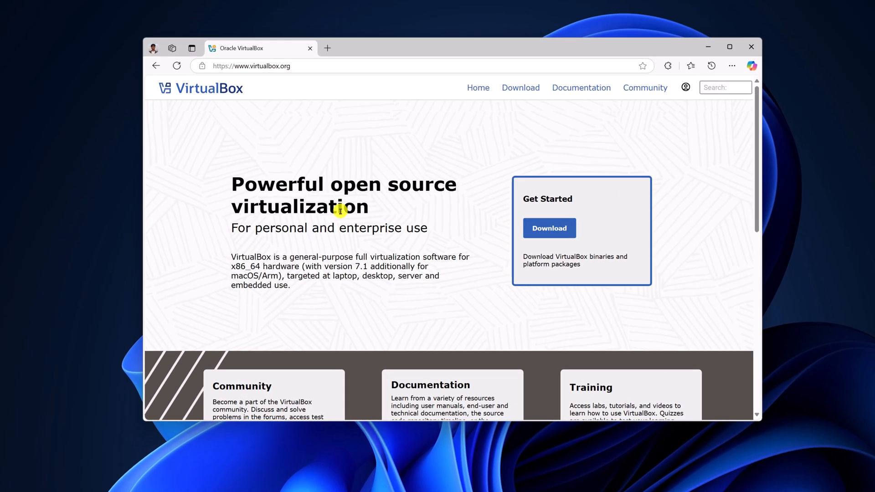
{"action": "mouse_move", "coordinate": [300, 87]}
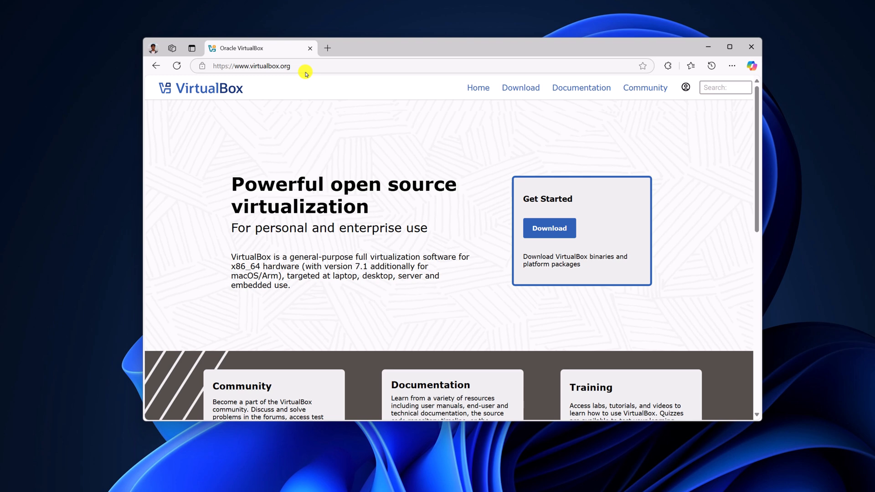
{"action": "mouse_move", "coordinate": [524, 224]}
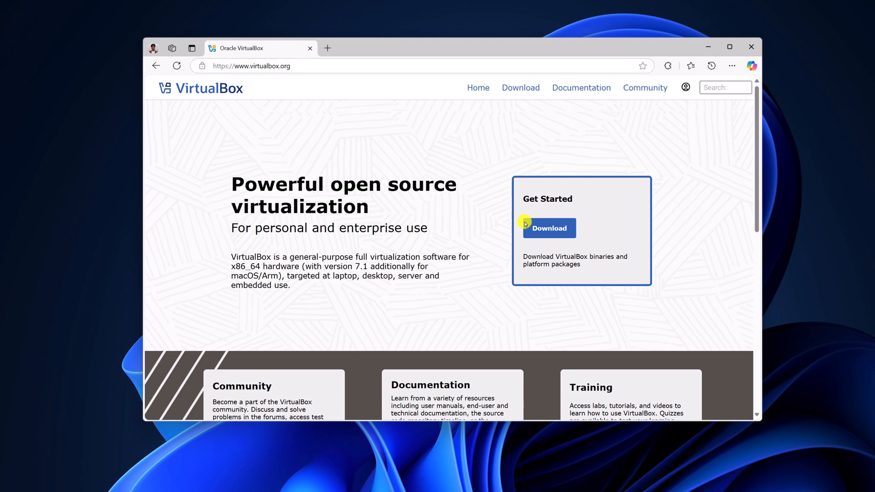
{"action": "mouse_move", "coordinate": [531, 200]}
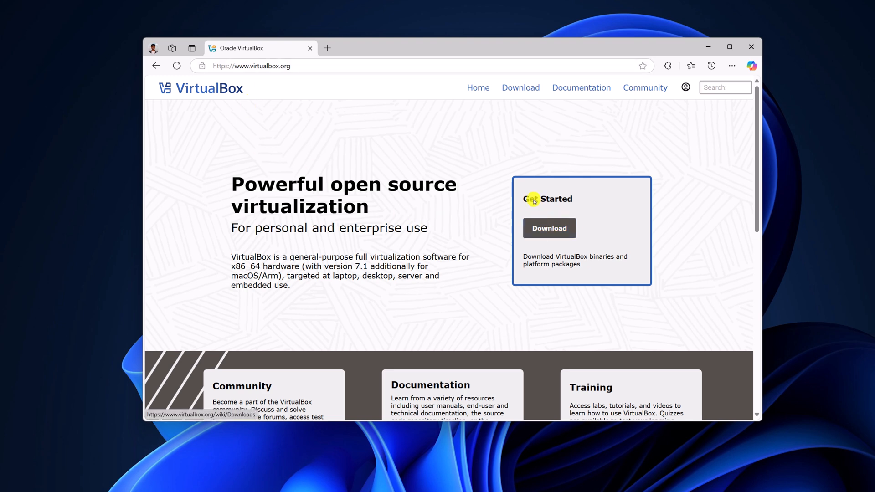
{"action": "mouse_move", "coordinate": [486, 129]}
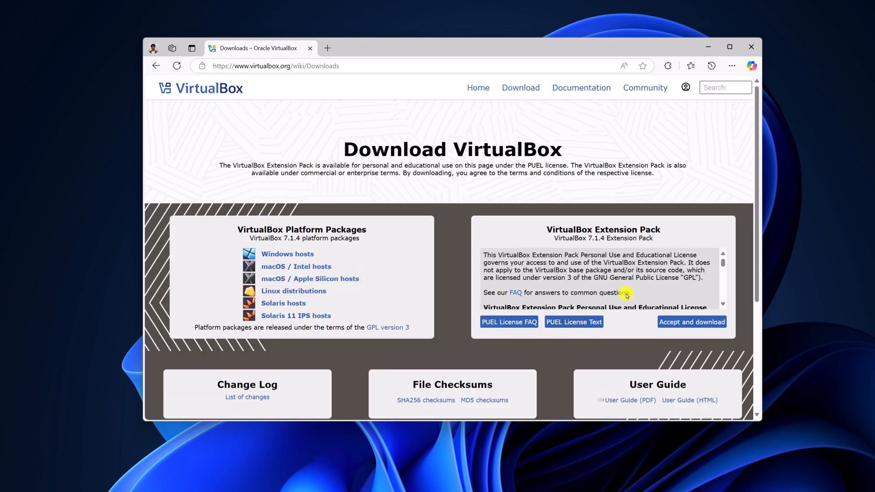
{"action": "mouse_move", "coordinate": [391, 235]}
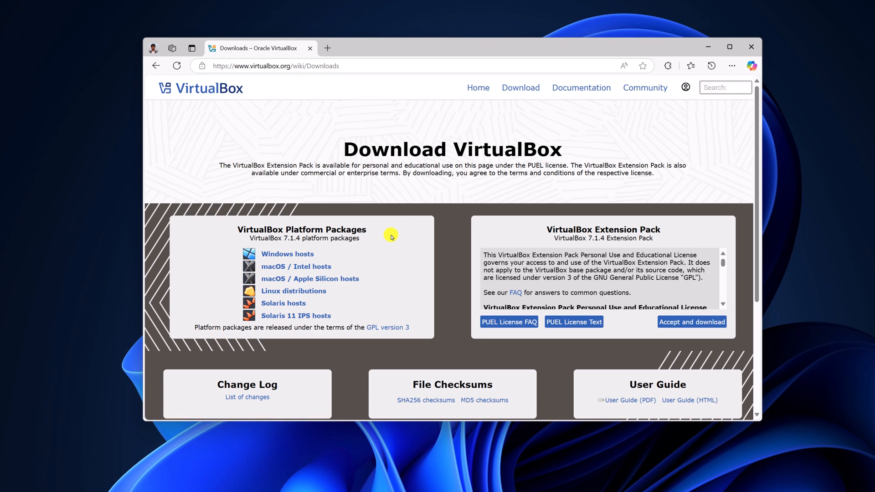
{"action": "mouse_move", "coordinate": [244, 229]}
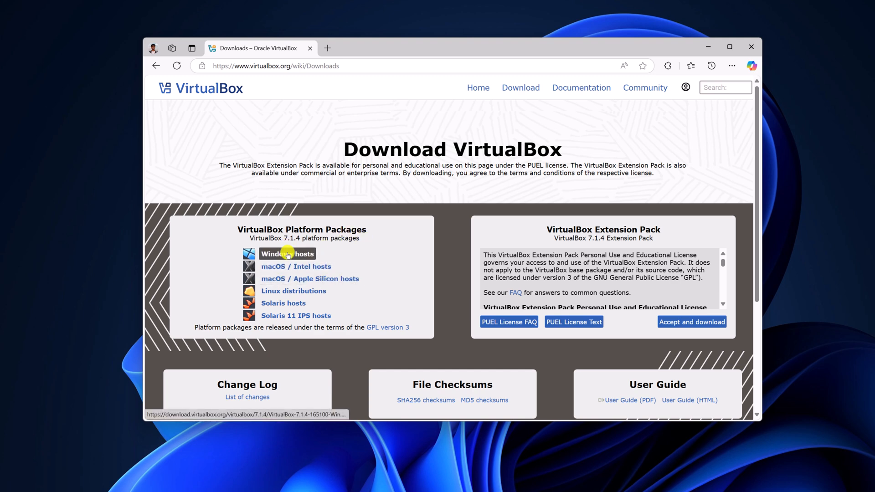
{"action": "mouse_move", "coordinate": [298, 258]}
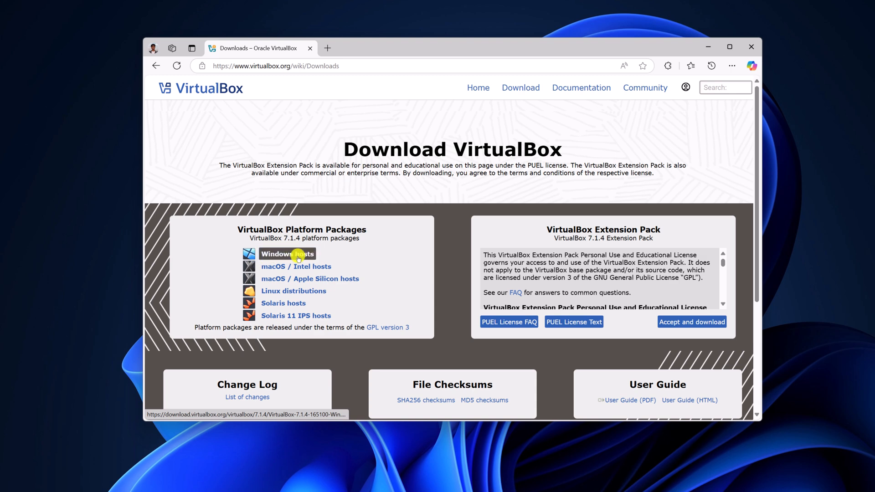
- Download VirtualBox-7.1.4-165100-Win.exe for Windows hosts and run the installer
{"action": "left_click", "coordinate": [286, 253]}
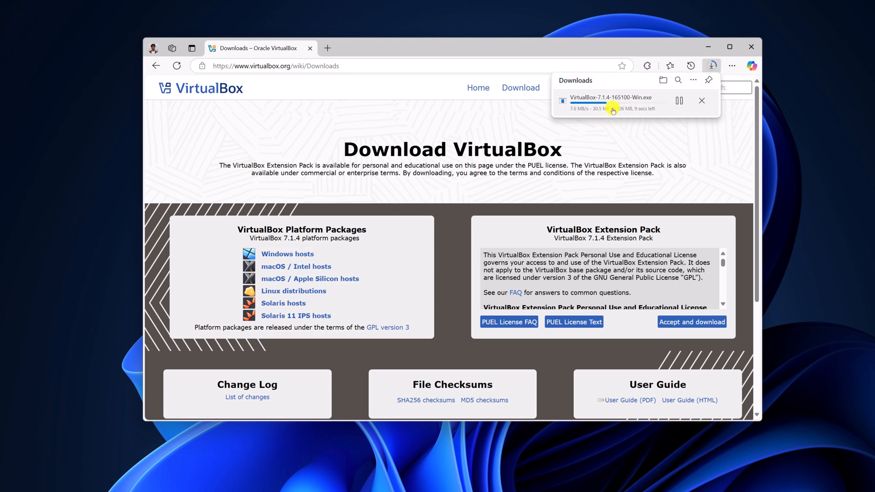
{"action": "mouse_move", "coordinate": [653, 113]}
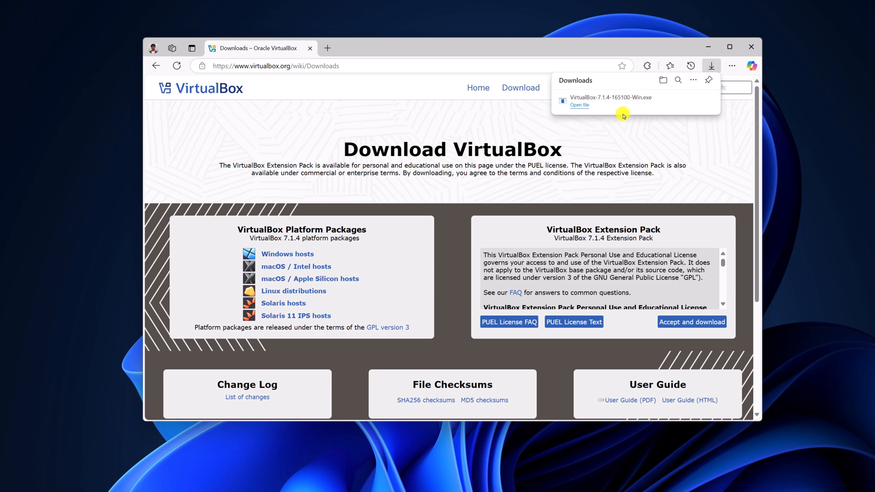
{"action": "mouse_move", "coordinate": [599, 100]}
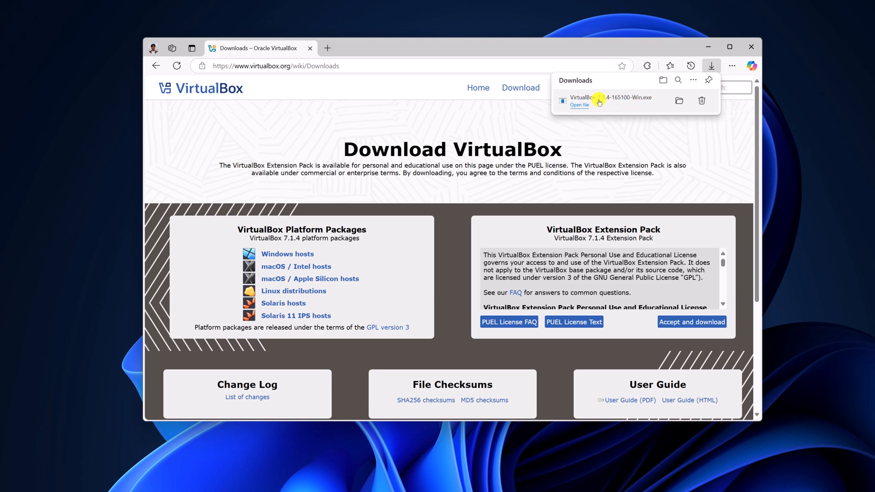
{"action": "left_click", "coordinate": [578, 106]}
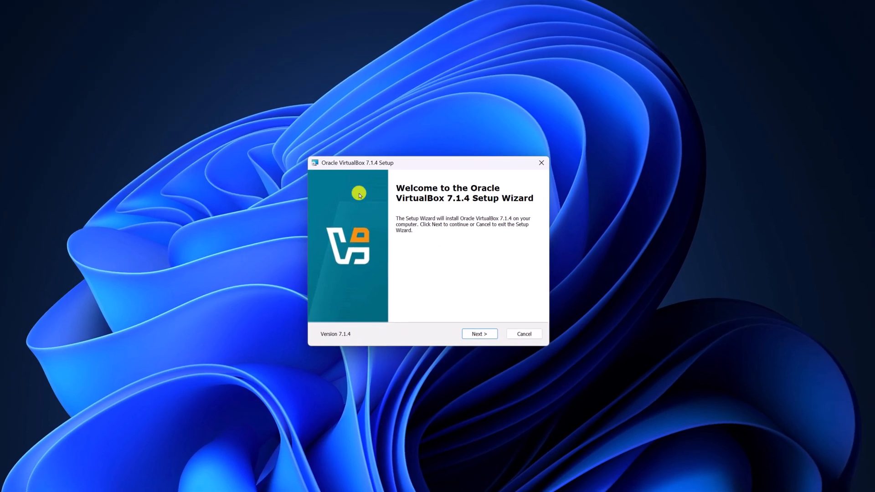
{"action": "mouse_move", "coordinate": [458, 201]}
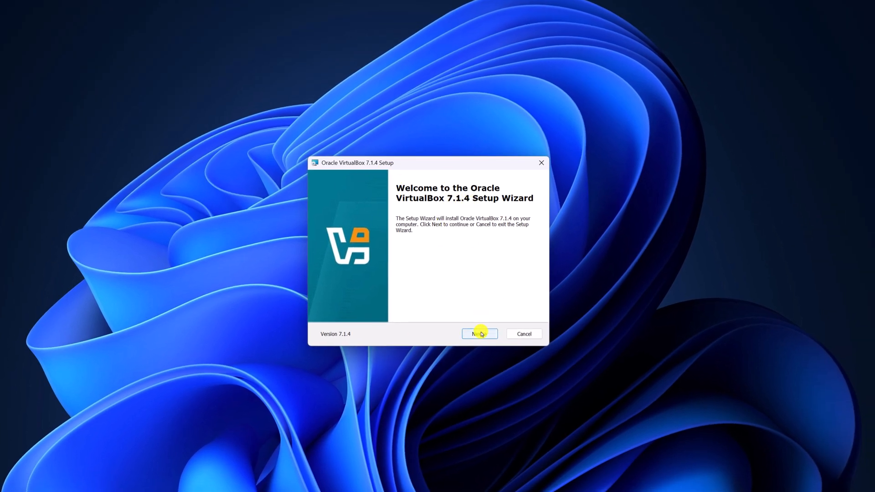
- Accept the license and keep the default features and install folder in setup
{"action": "left_click", "coordinate": [478, 333]}
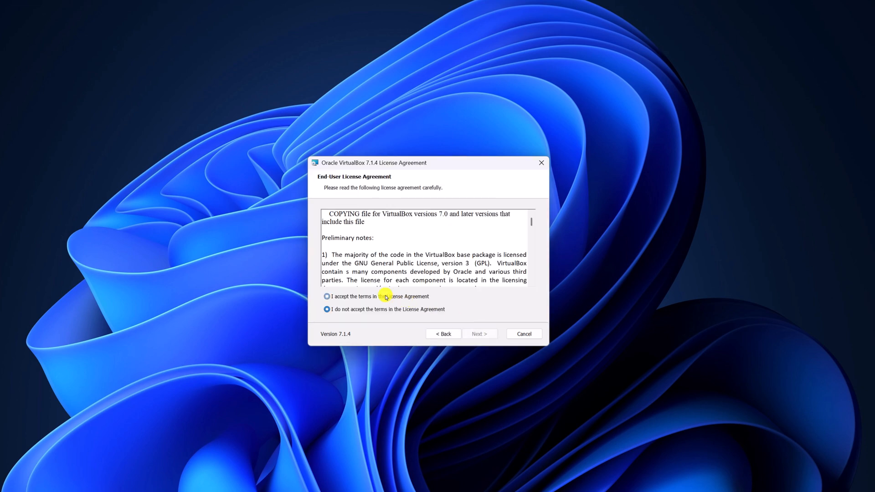
{"action": "left_click", "coordinate": [326, 296]}
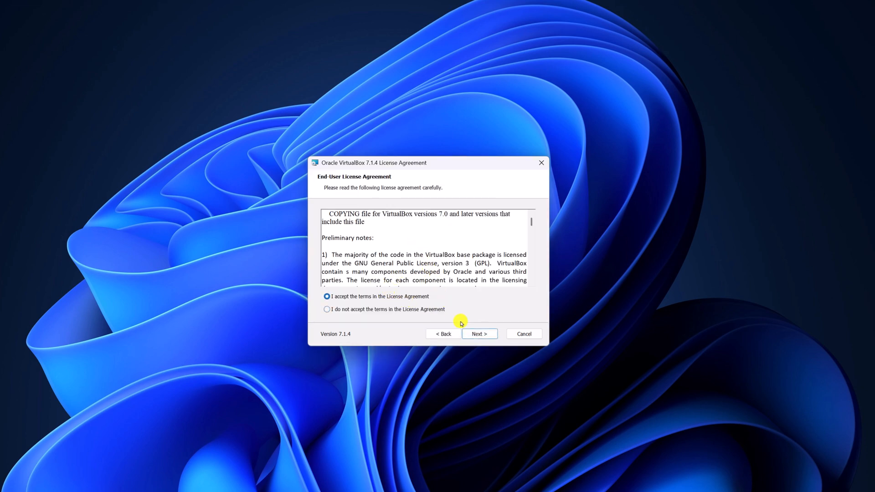
{"action": "left_click", "coordinate": [478, 333]}
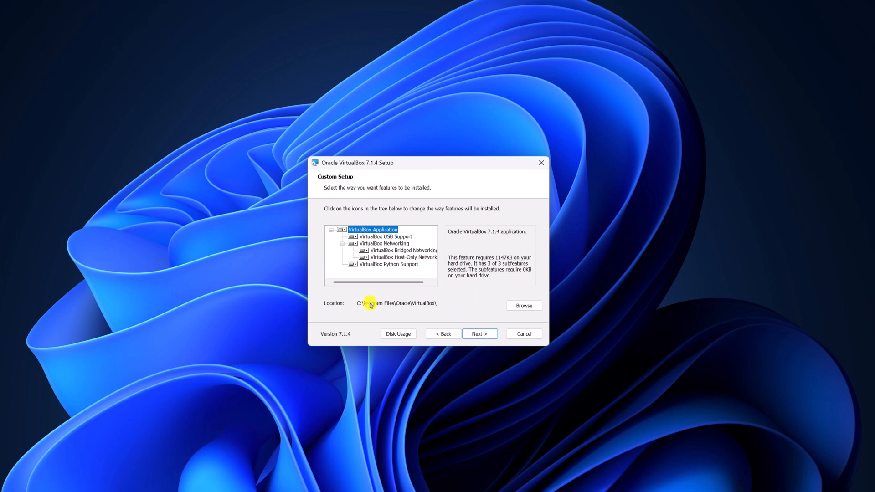
{"action": "mouse_move", "coordinate": [520, 314]}
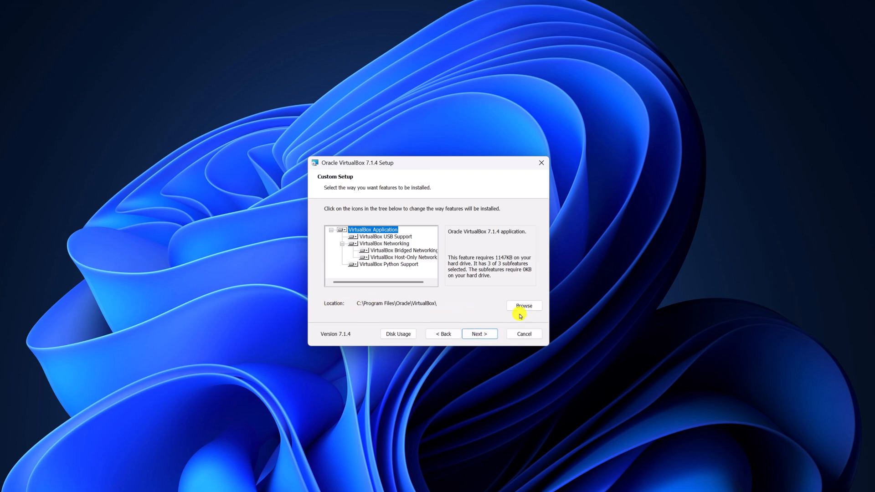
{"action": "left_click", "coordinate": [523, 305]}
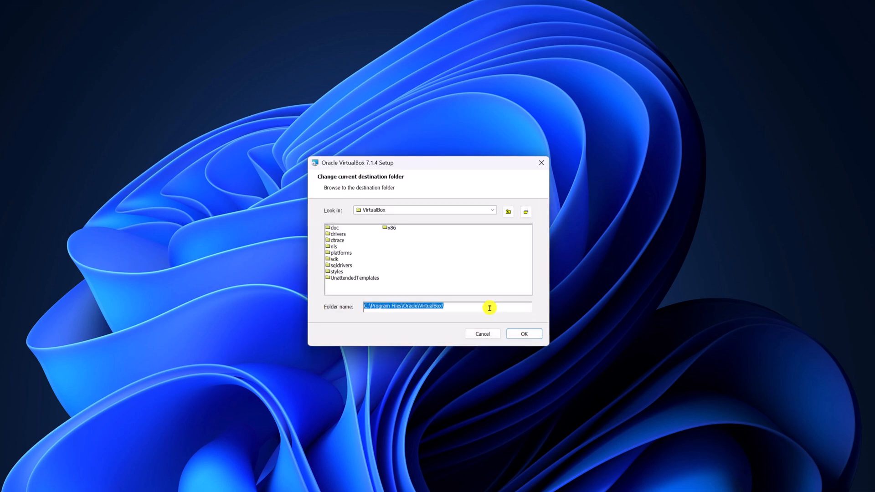
{"action": "mouse_move", "coordinate": [481, 311]}
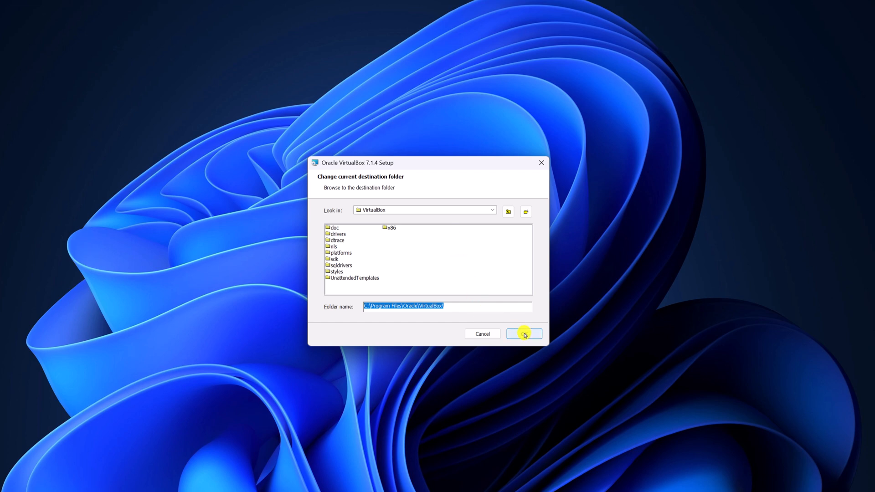
{"action": "left_click", "coordinate": [523, 333]}
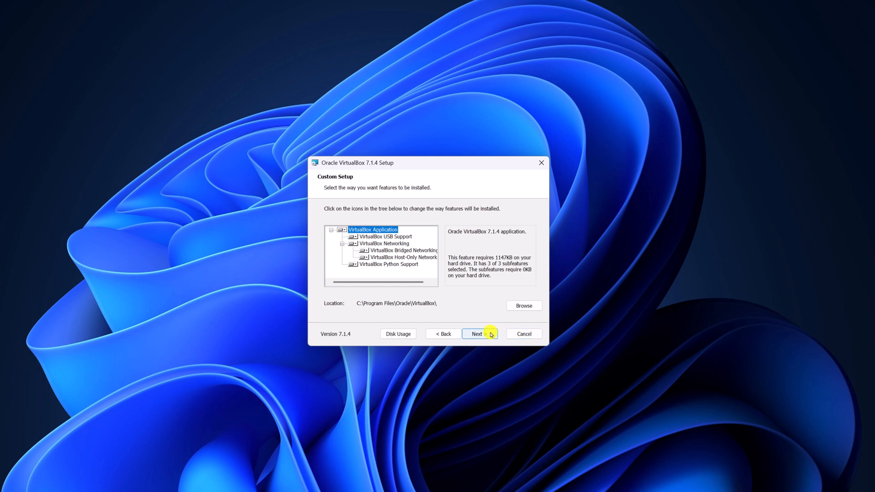
{"action": "left_click", "coordinate": [475, 333]}
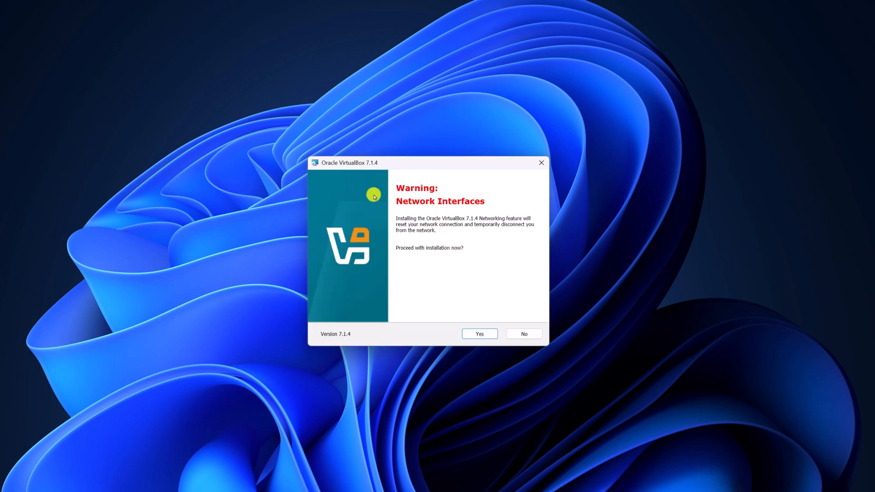
{"action": "mouse_move", "coordinate": [426, 201]}
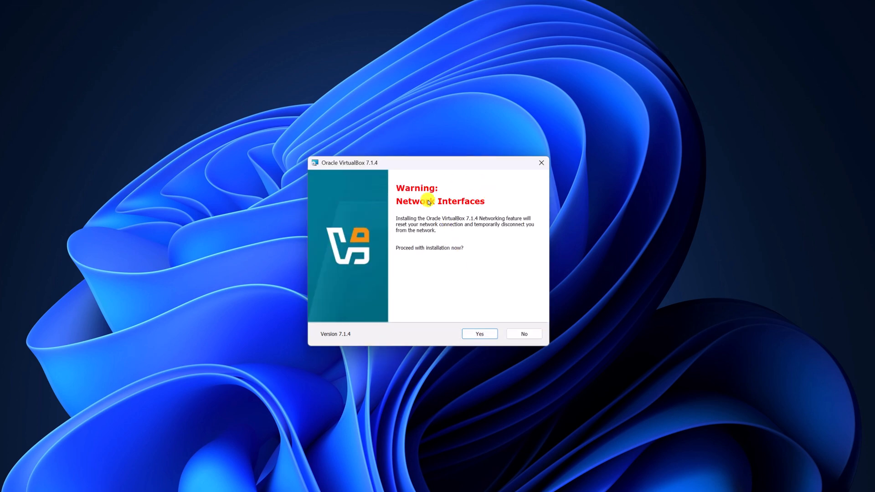
{"action": "mouse_move", "coordinate": [469, 331]}
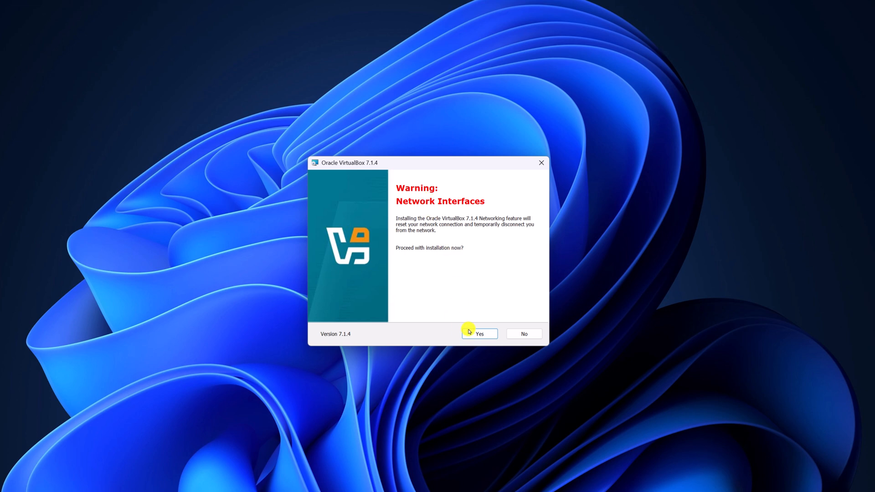
- Accept the Network Interfaces reset and Missing Python Dependencies warnings
{"action": "left_click", "coordinate": [478, 333]}
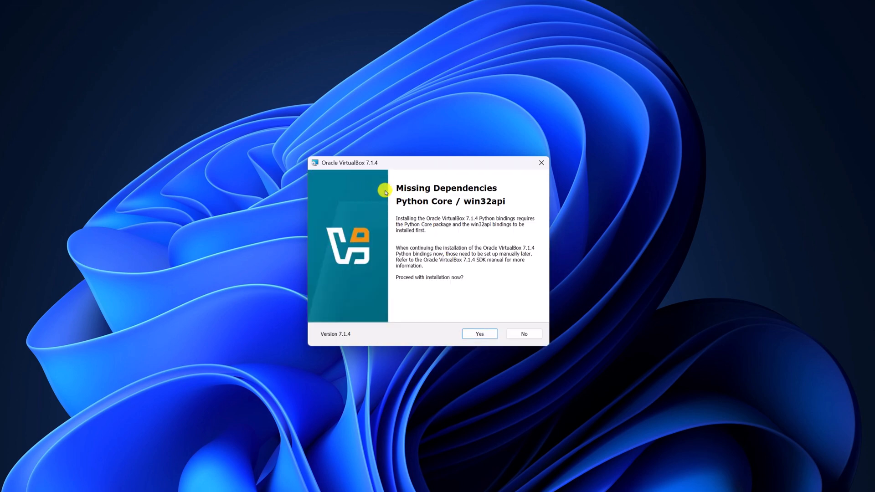
{"action": "mouse_move", "coordinate": [457, 331]}
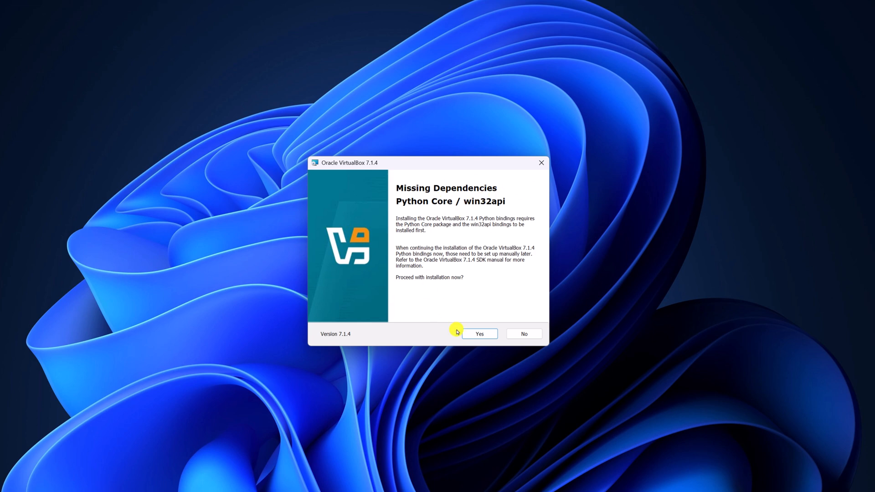
{"action": "left_click", "coordinate": [478, 334]}
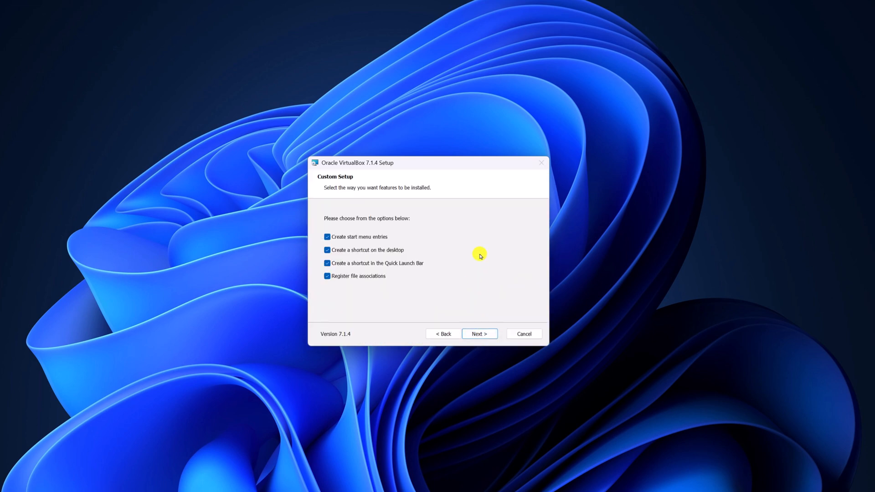
{"action": "mouse_move", "coordinate": [423, 227]}
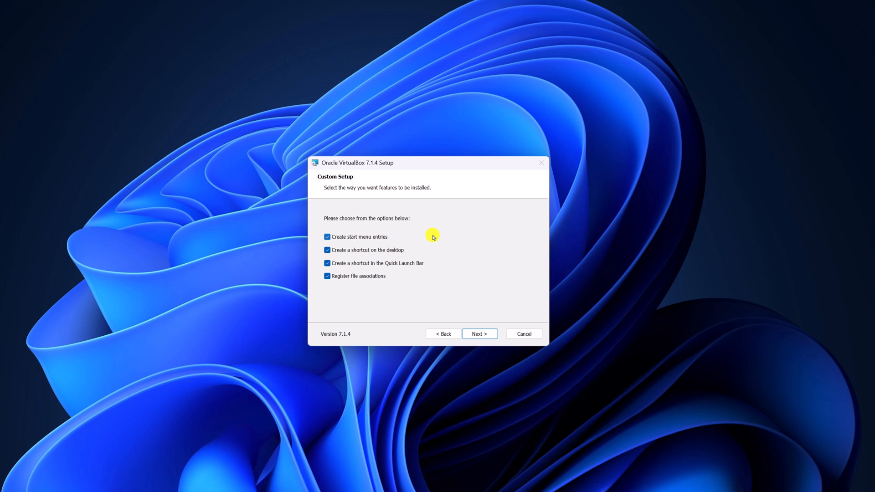
{"action": "mouse_move", "coordinate": [425, 291]}
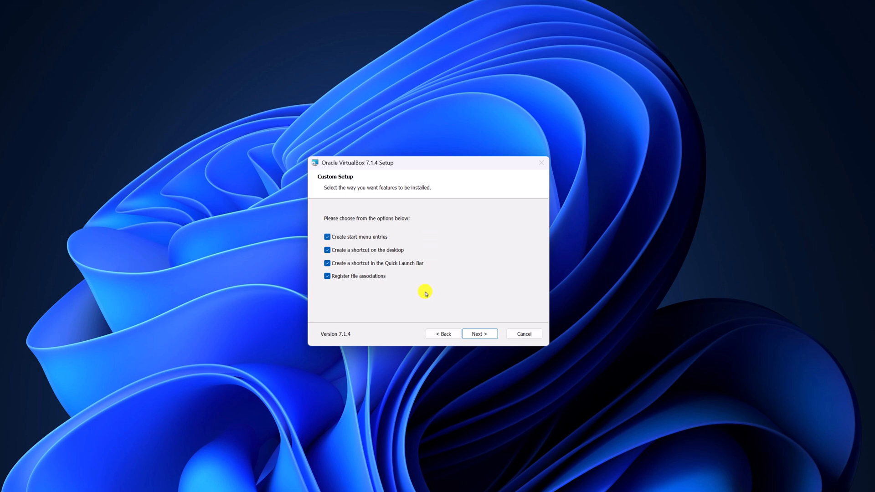
{"action": "mouse_move", "coordinate": [479, 334]}
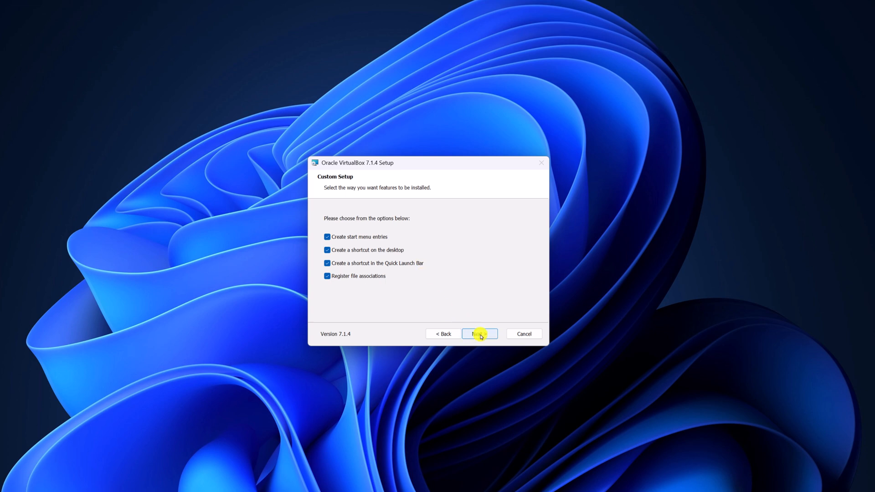
- Install VirtualBox 7.1.4 and finish with 'Start Oracle VirtualBox 7.1.4 after installation' checked
{"action": "left_click", "coordinate": [479, 333]}
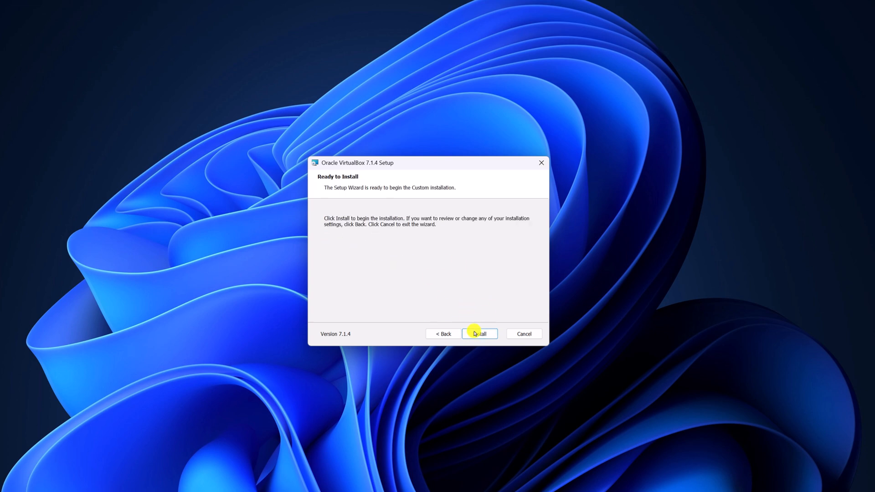
{"action": "left_click", "coordinate": [478, 334]}
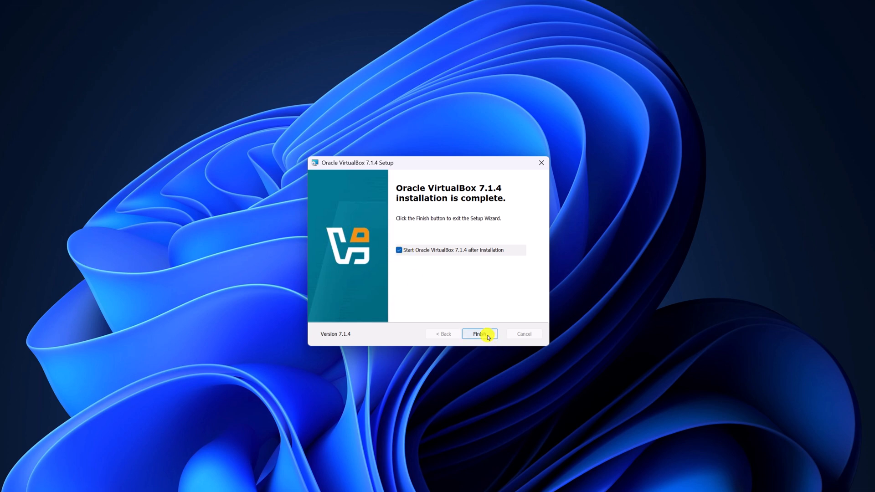
{"action": "left_click", "coordinate": [398, 250]}
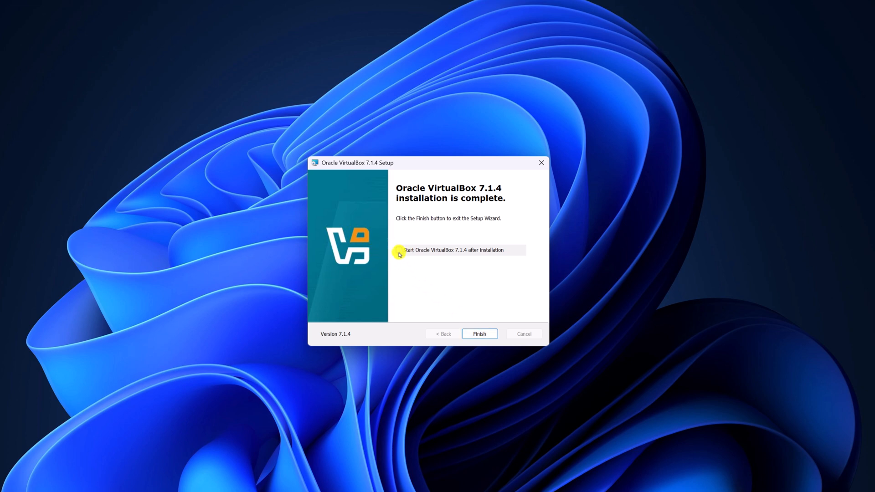
{"action": "left_click", "coordinate": [478, 333]}
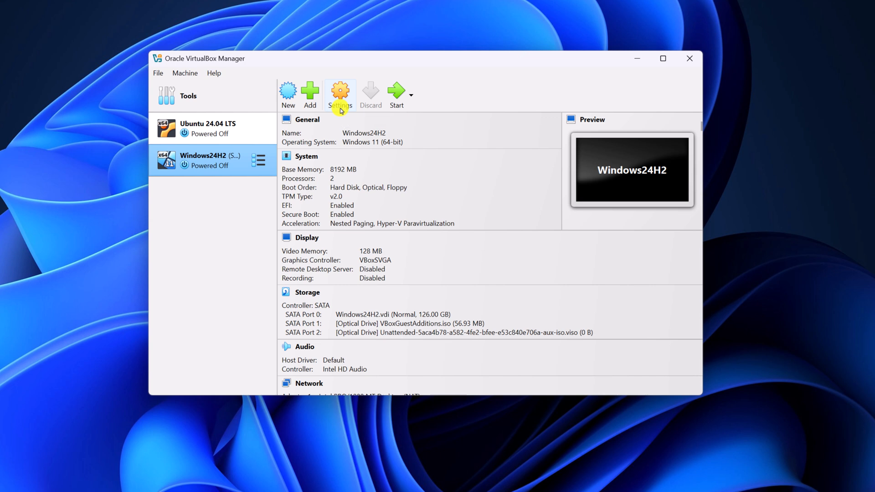
{"action": "mouse_move", "coordinate": [511, 148]}
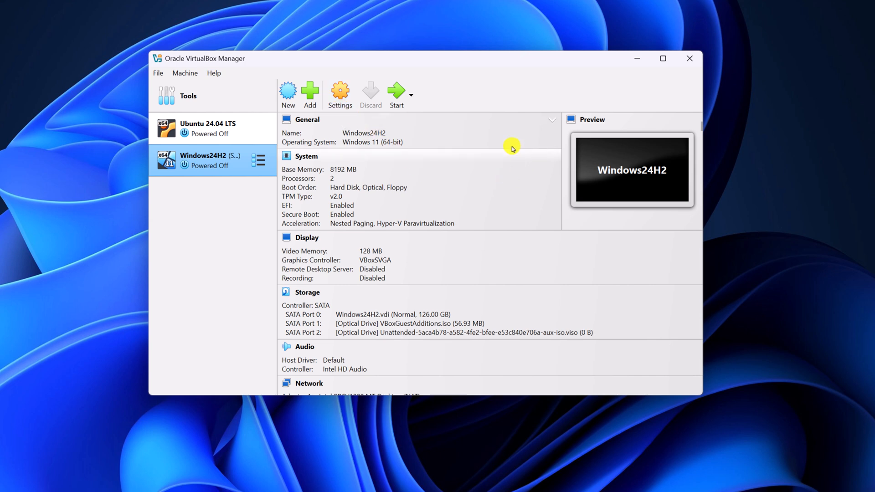
{"action": "mouse_move", "coordinate": [209, 176]}
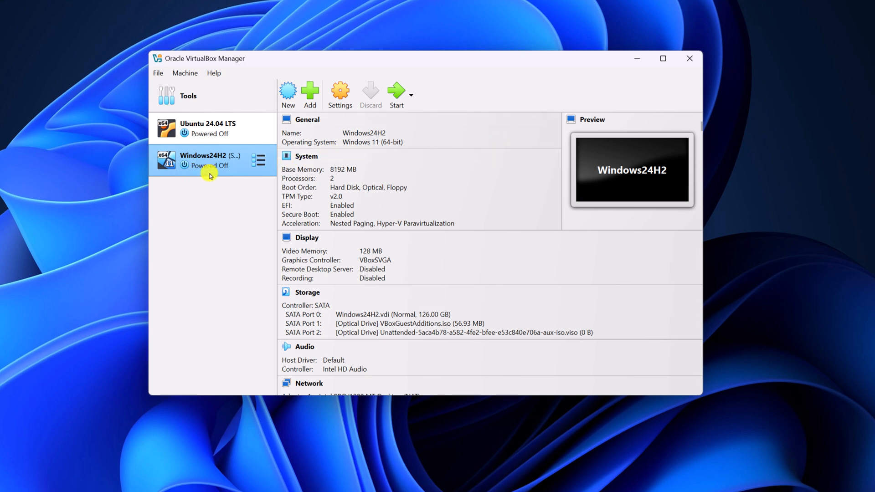
{"action": "mouse_move", "coordinate": [218, 138]}
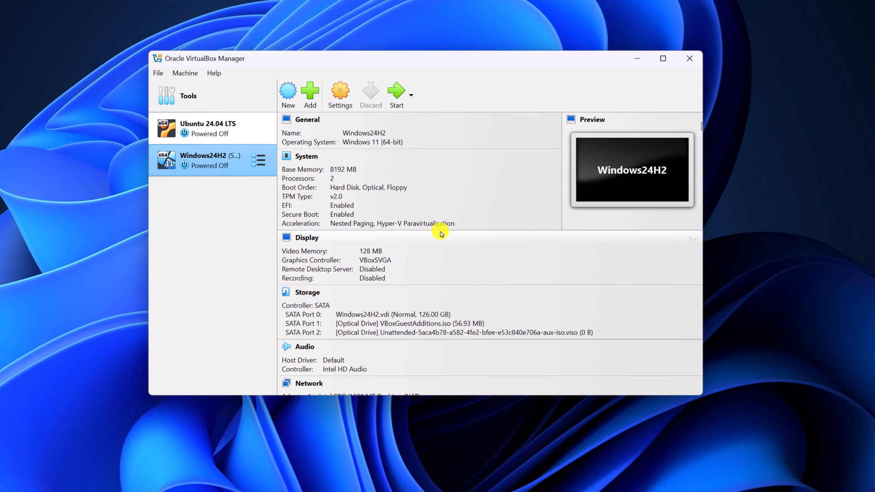
{"action": "mouse_move", "coordinate": [627, 29]}
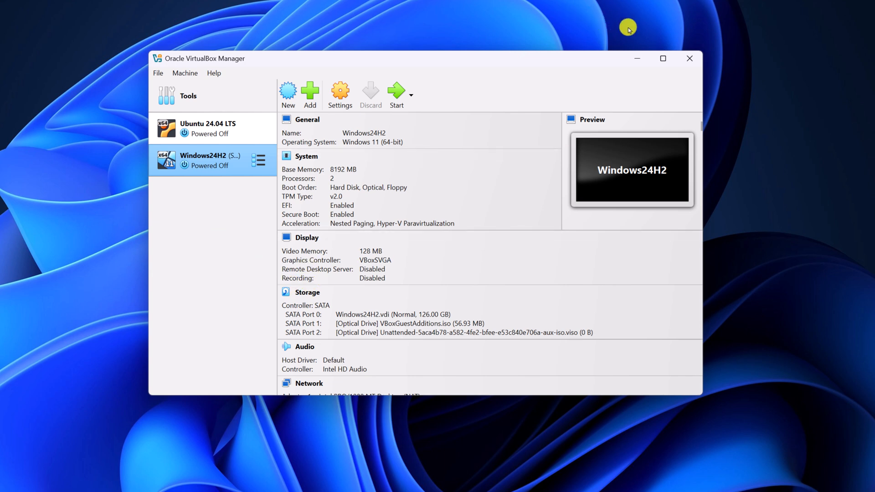
{"action": "mouse_move", "coordinate": [636, 50]}
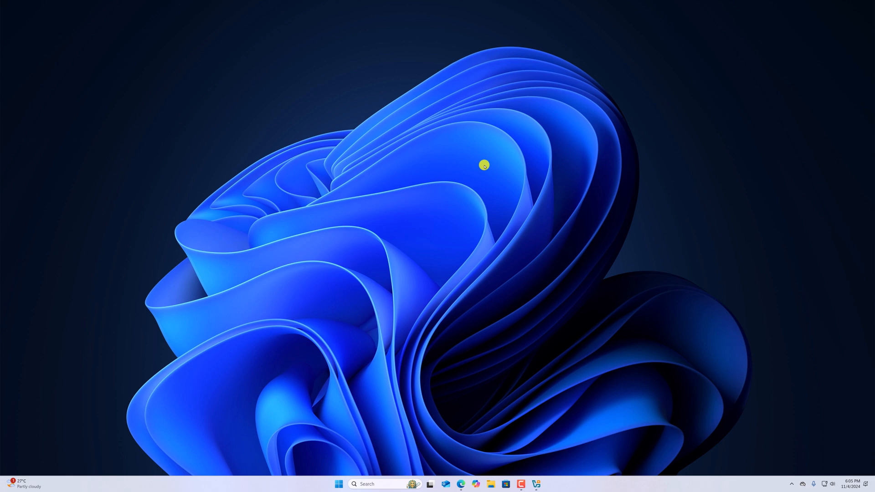
{"action": "mouse_move", "coordinate": [488, 184]}
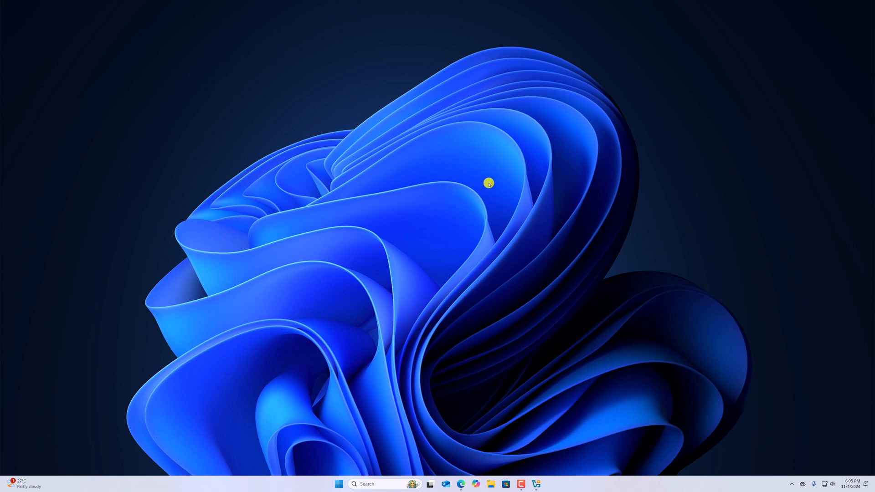